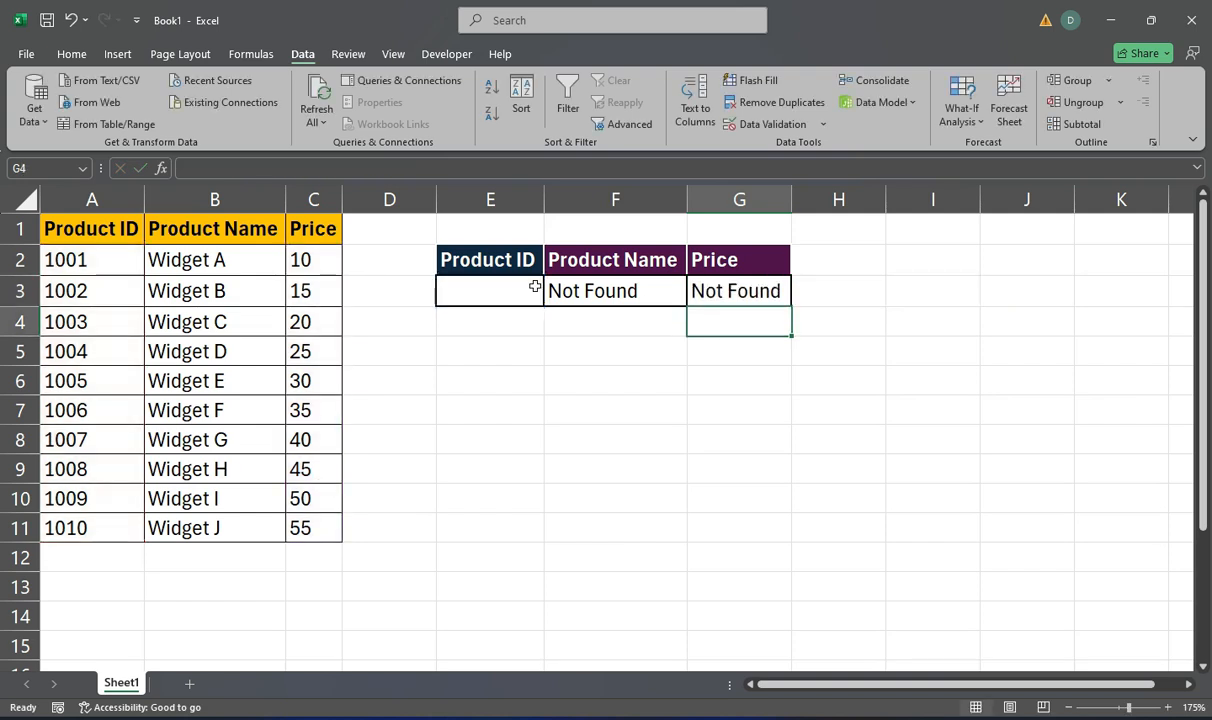
Pick product 1004 in E3 to preview Widget D at 25, then clear E3:G3
left_click(552, 292)
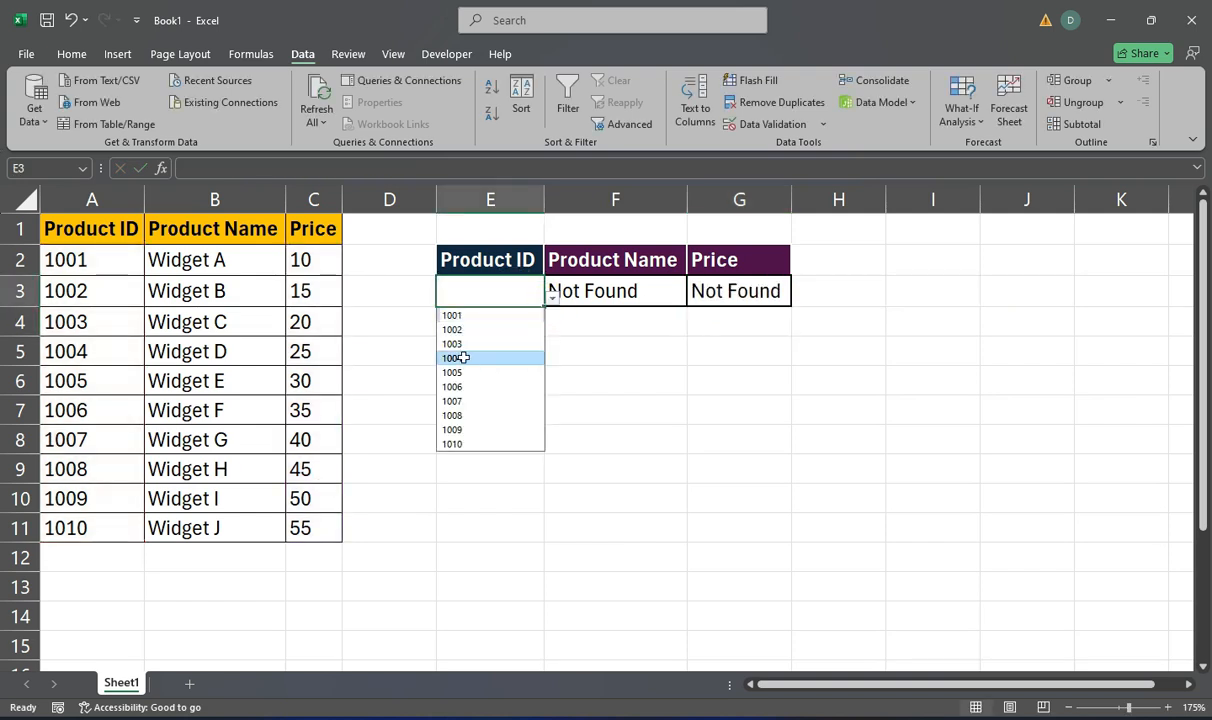
left_click(452, 358)
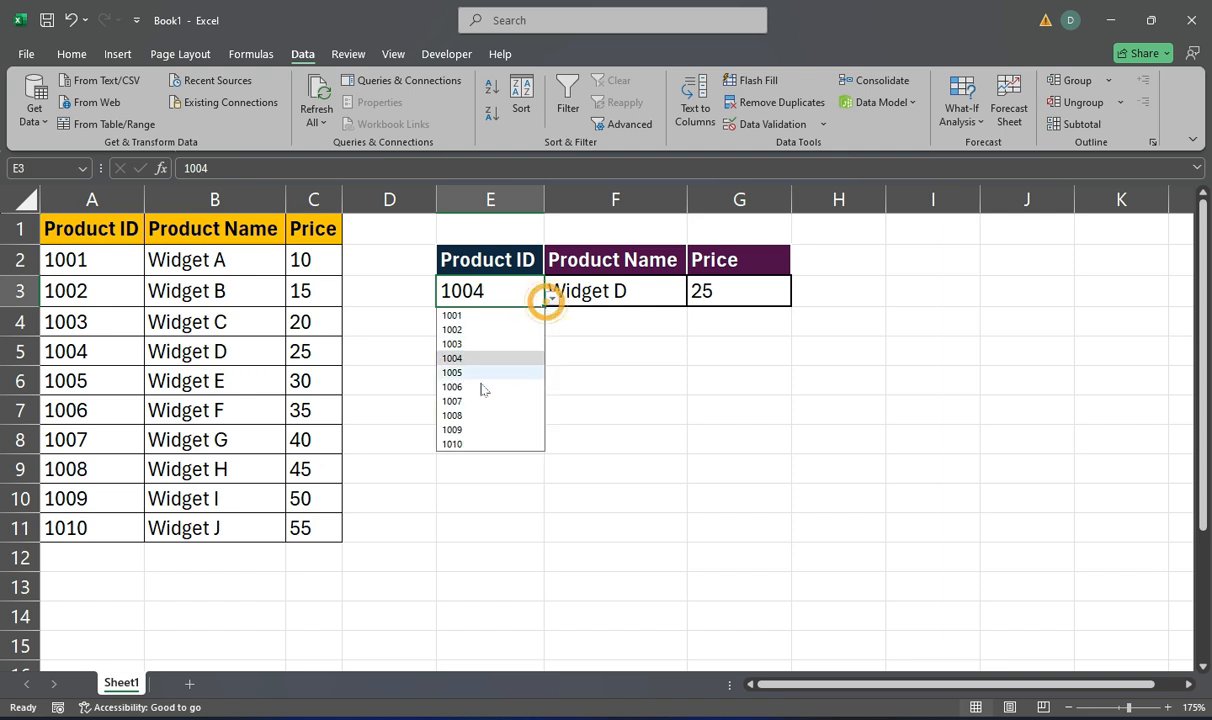
left_click(452, 388)
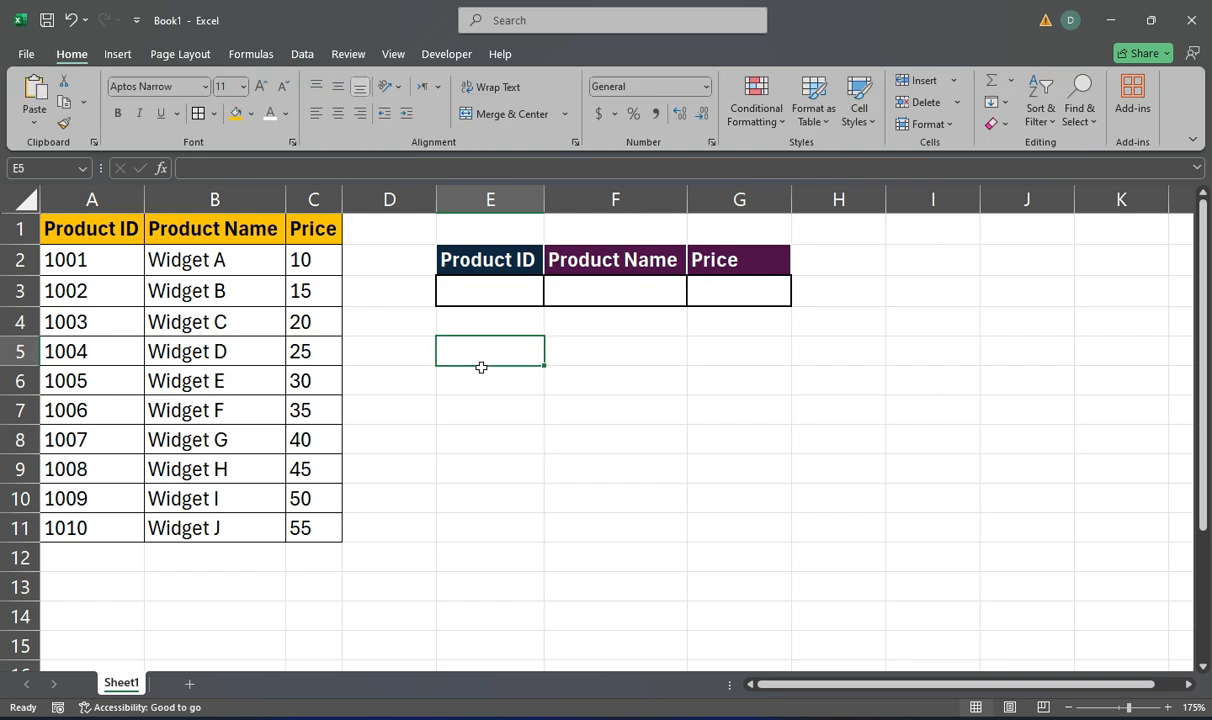
mouse_move(480, 308)
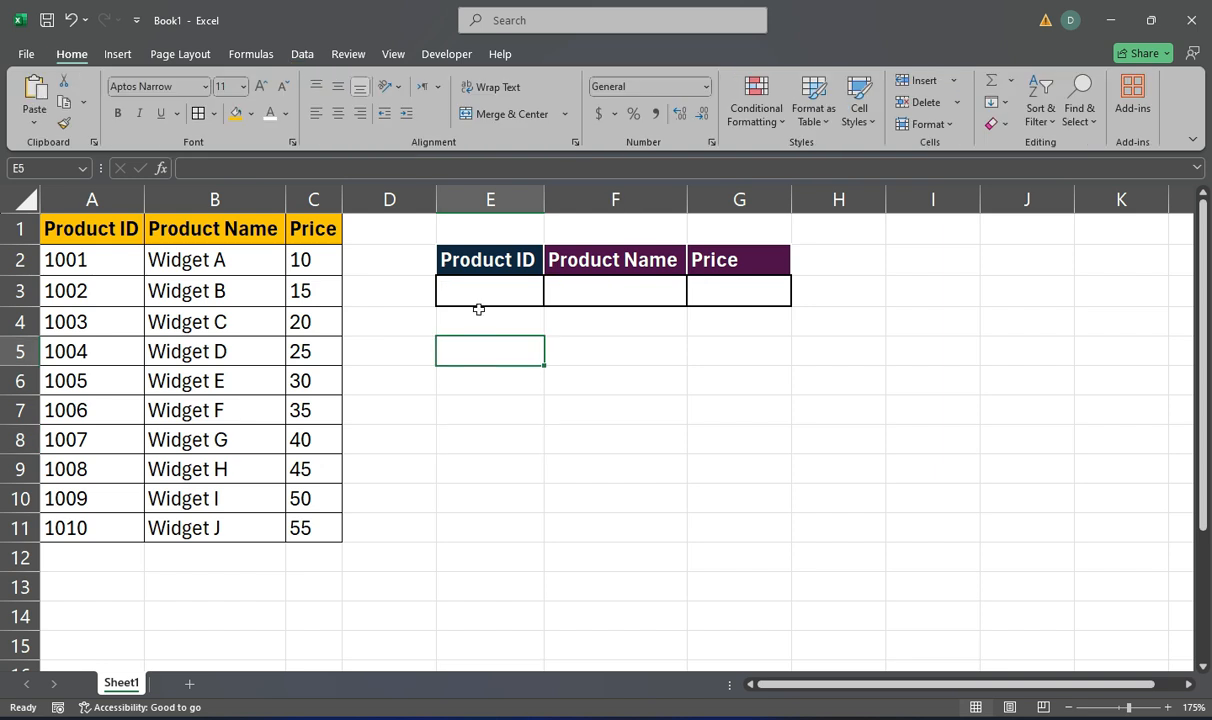
Select cell E3 and bring up the Data tab's validation tools
left_click(490, 290)
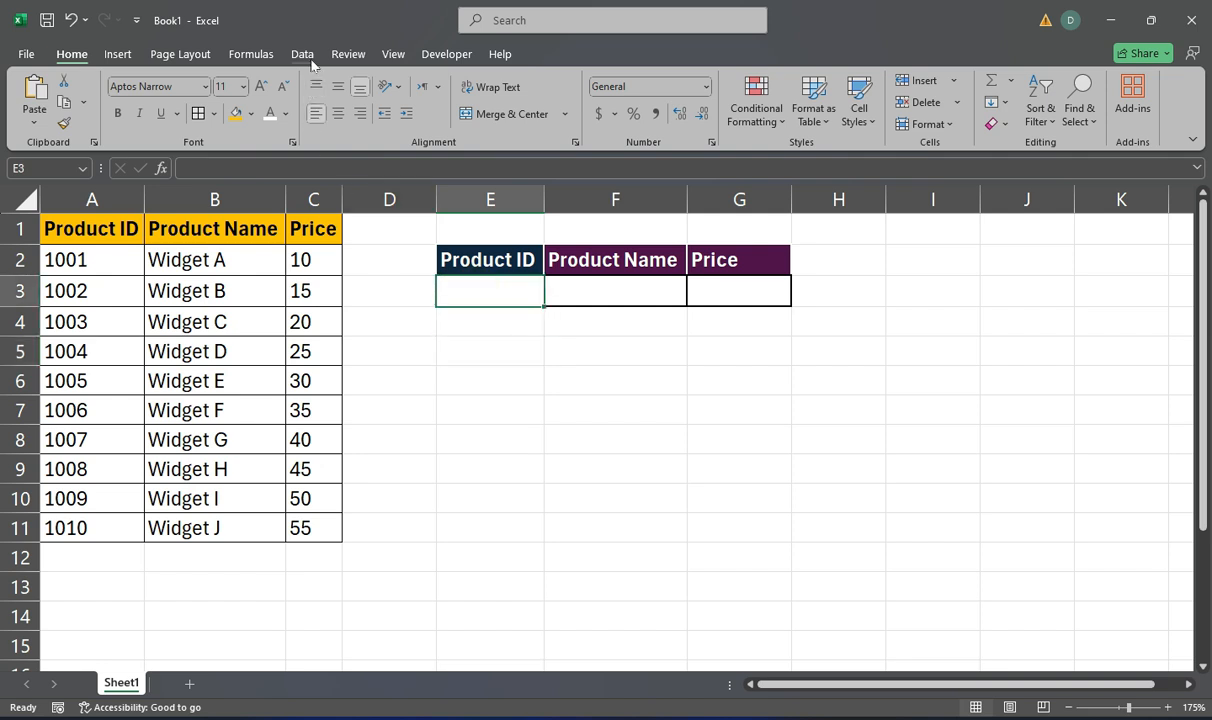
left_click(302, 54)
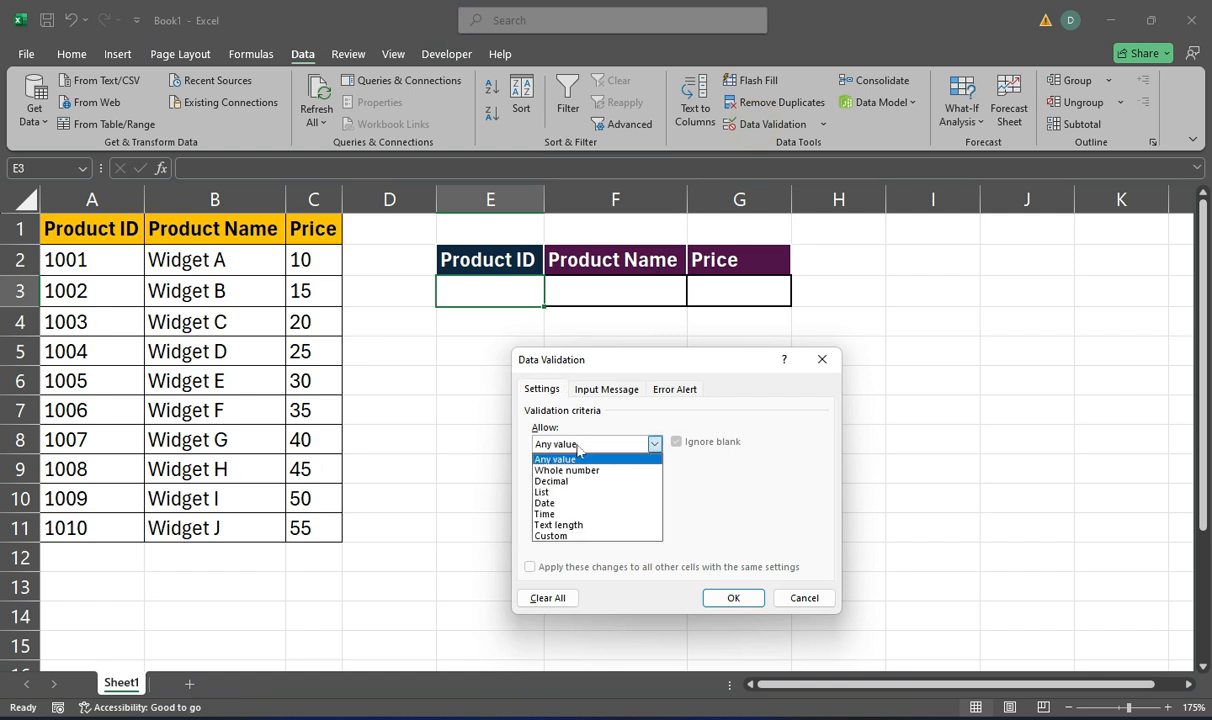
Validate E3 as a List with source =$A$2:$A$11 and confirm
left_click(540, 492)
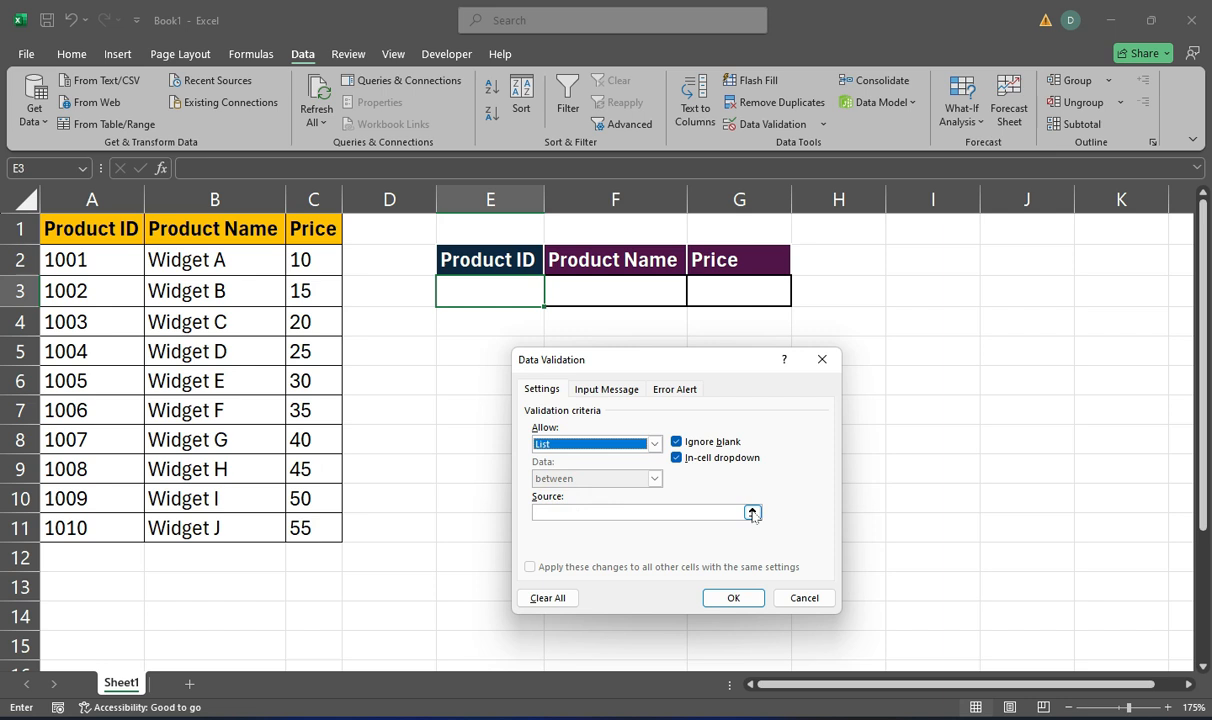
left_click(752, 512)
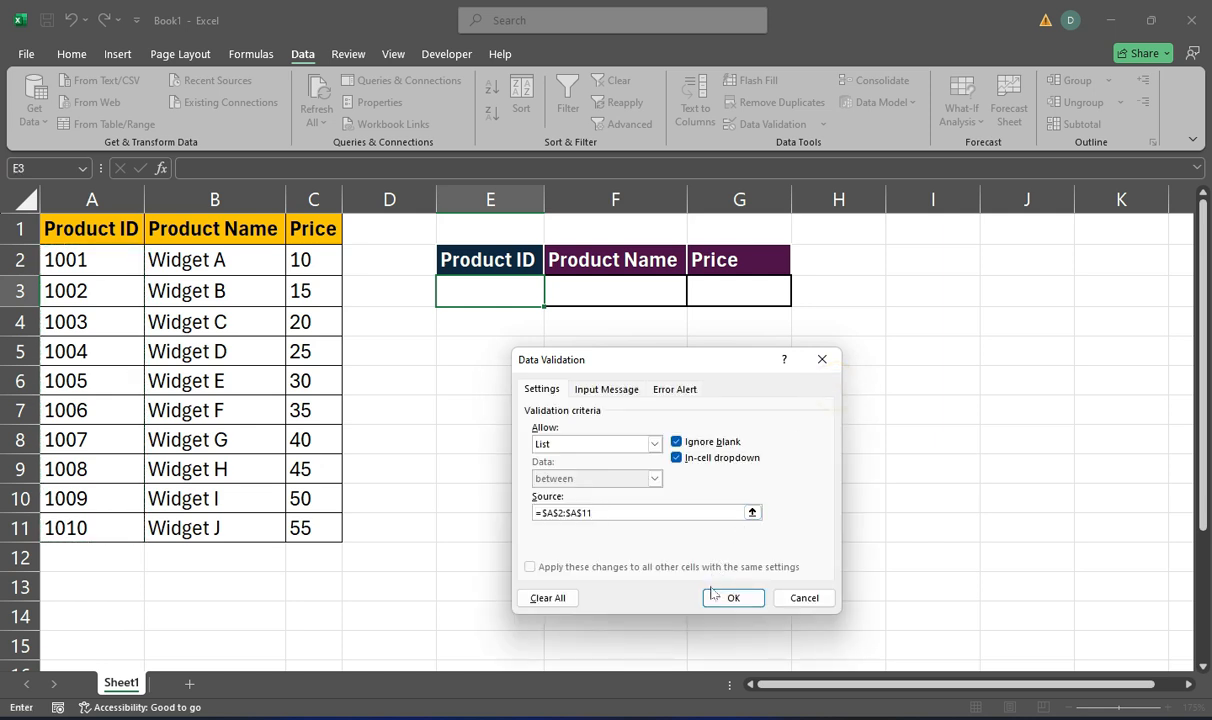
left_click(732, 596)
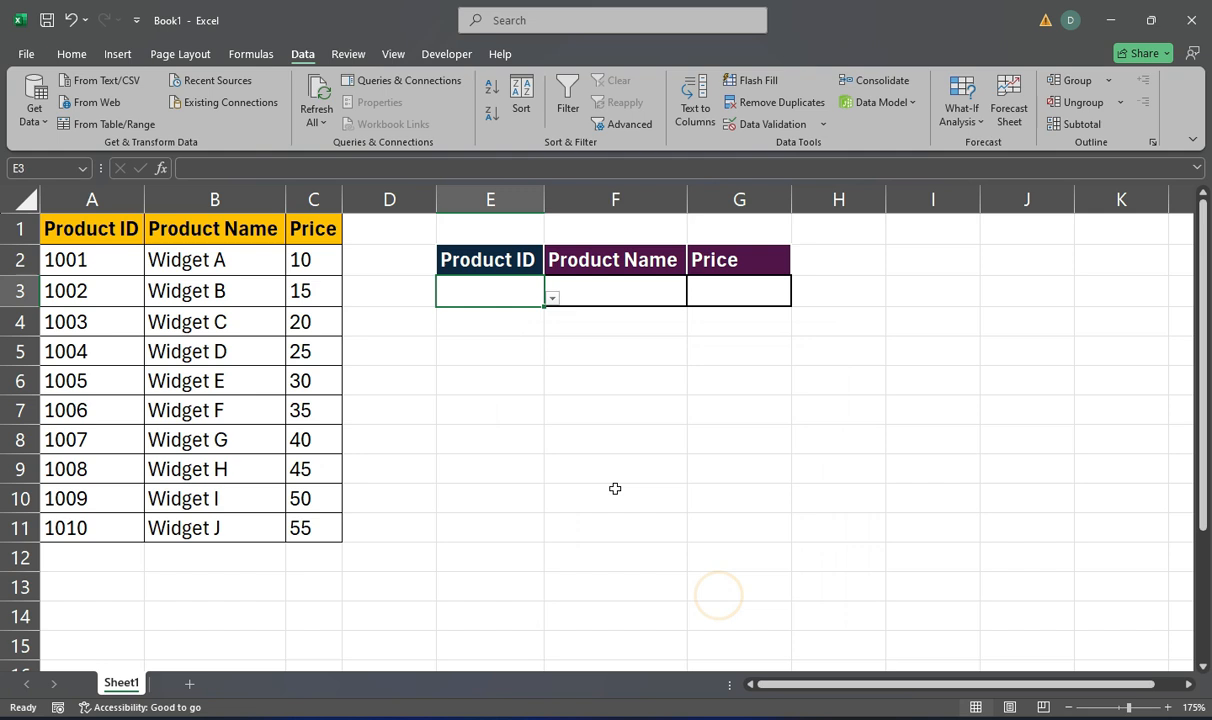
mouse_move(484, 328)
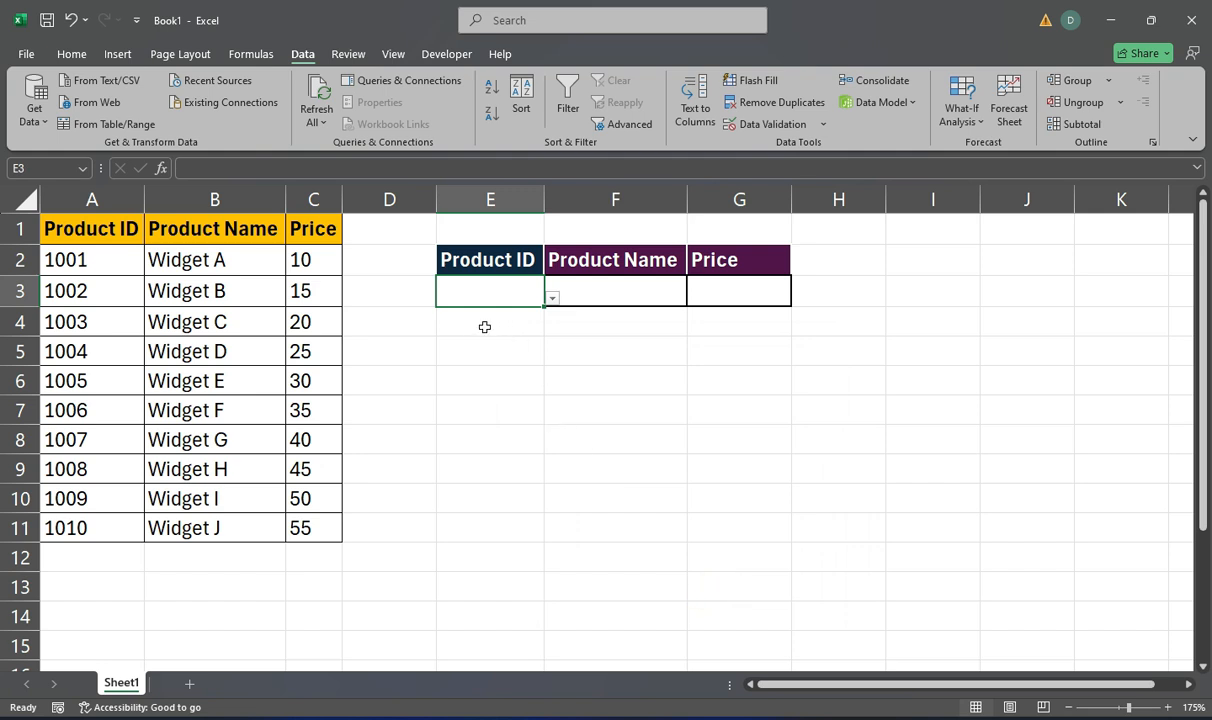
Enter =XLOOKUP(E3,A2:A11,B2:B11,"Not Found") in F3 for the product name
left_click(616, 290)
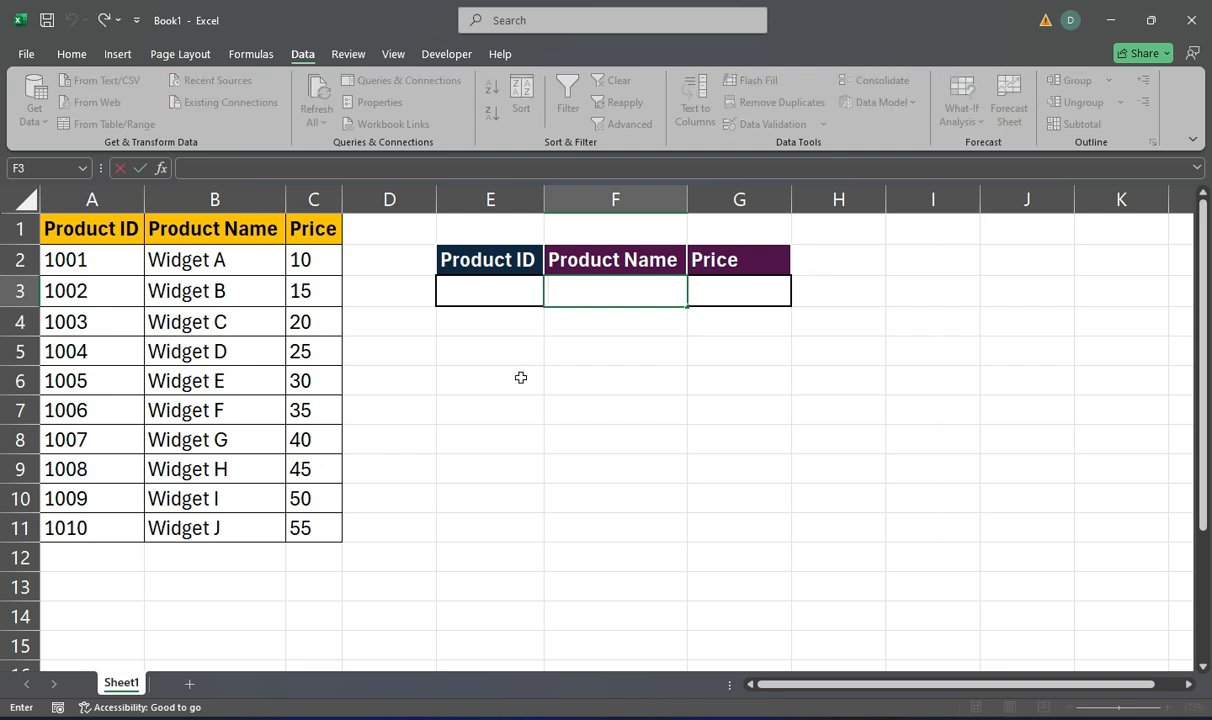
type("=xlook")
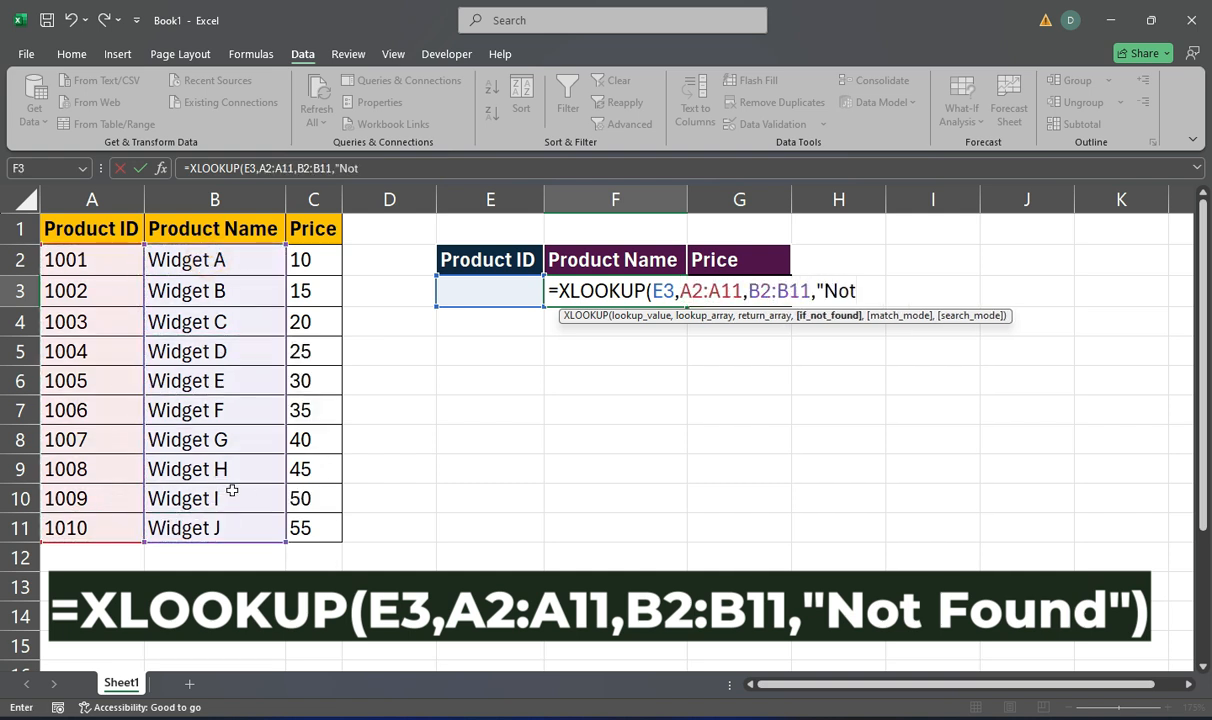
type("Found\")")
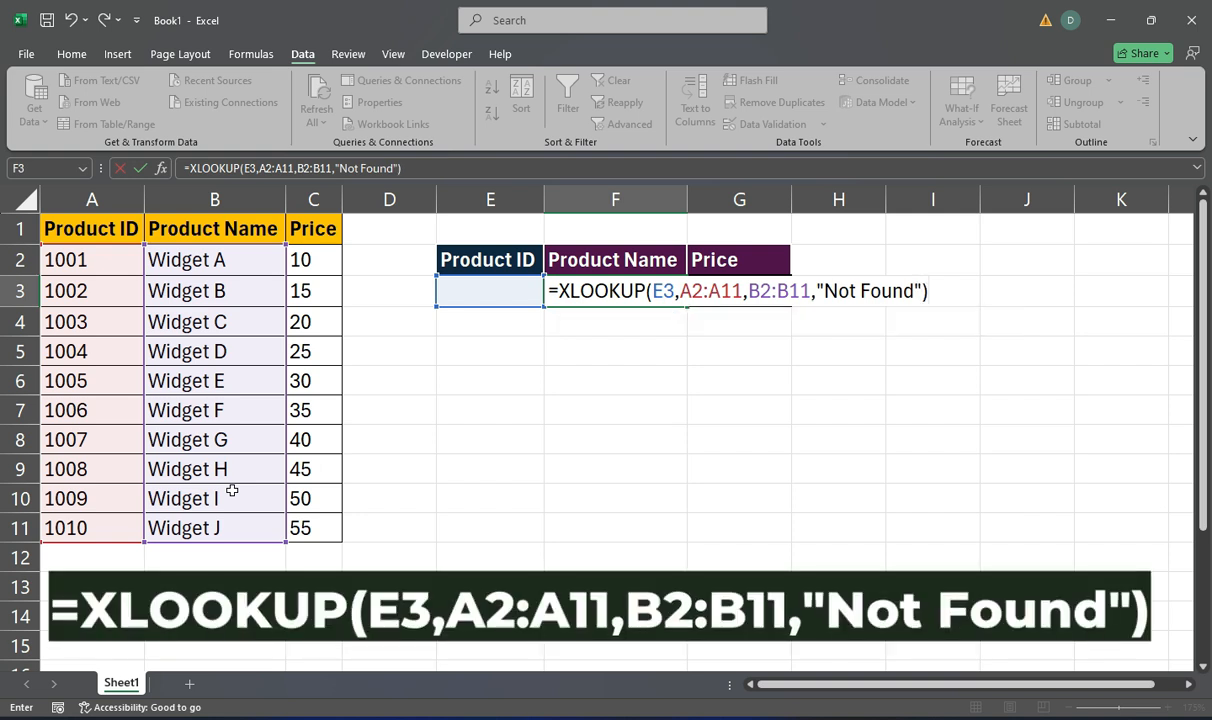
key("enter")
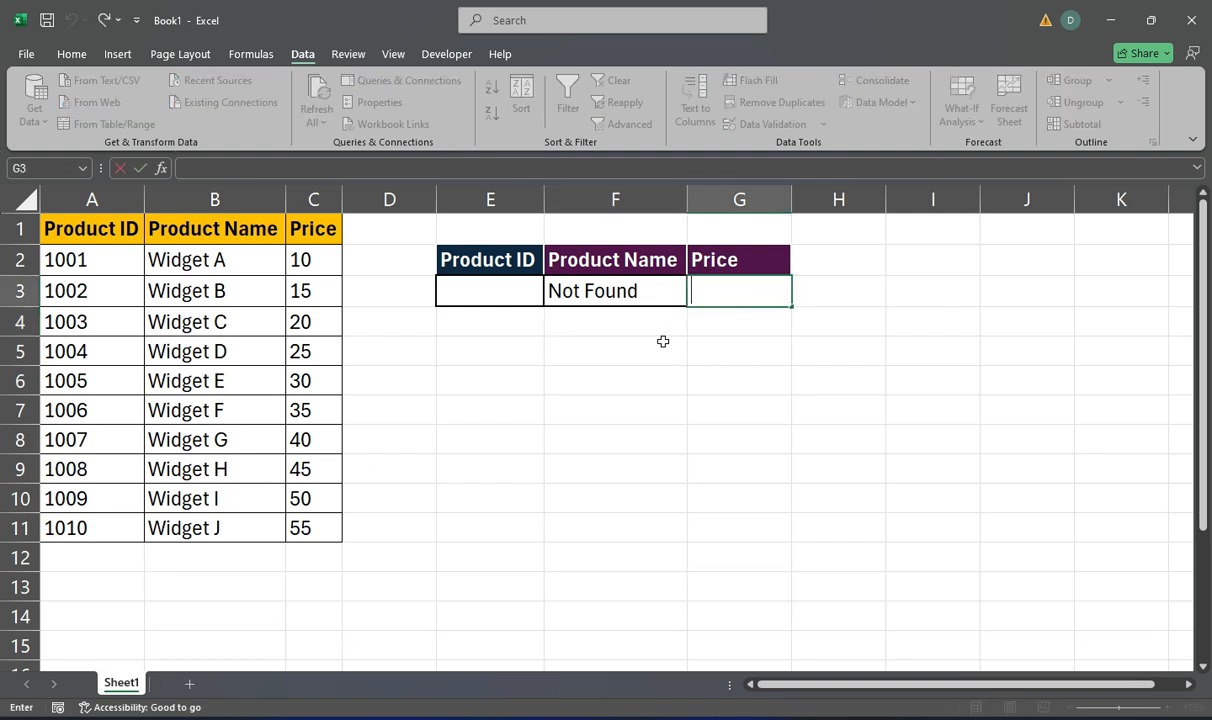
Enter an XLOOKUP in G3 returning prices from C2:C11 with "Not Found" fallback
left_click_drag(92, 260, 92, 498)
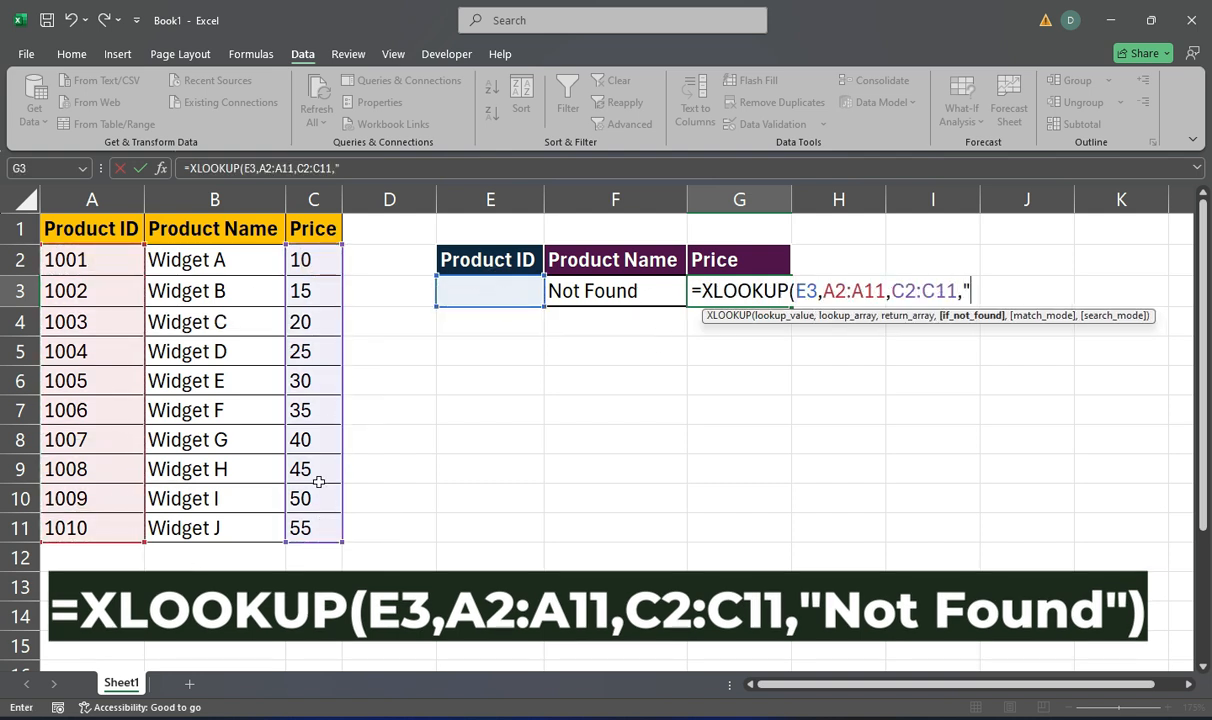
type("Not Found")
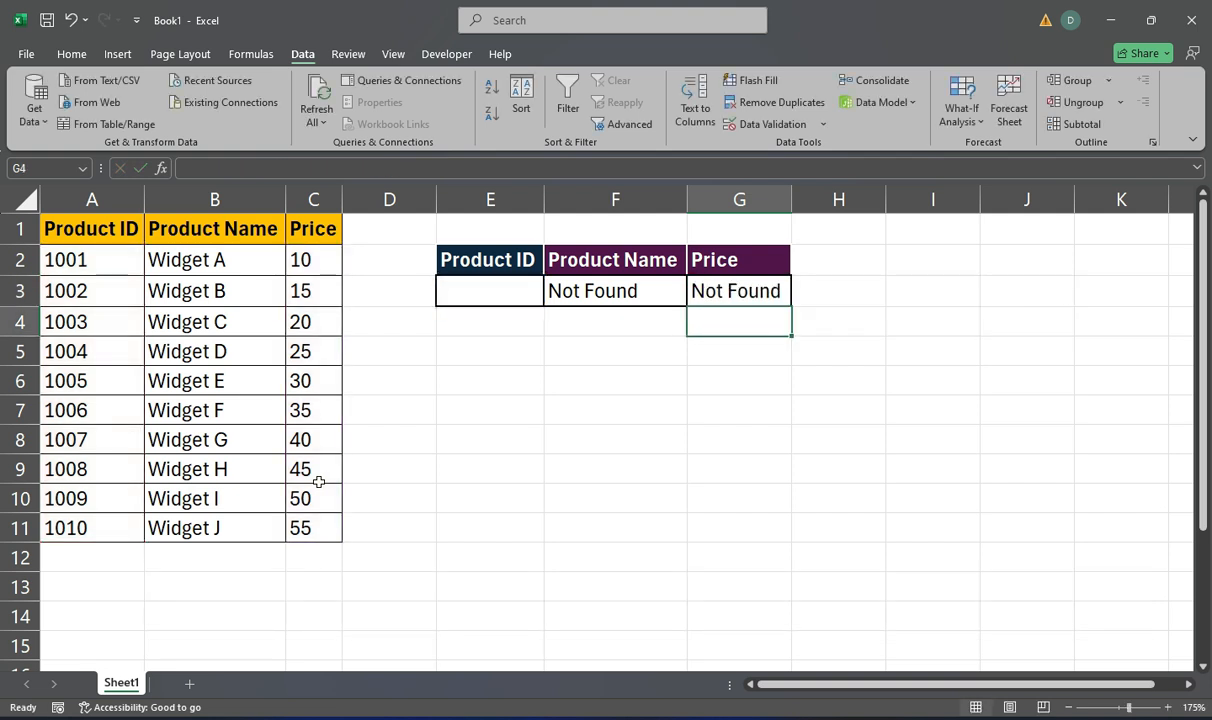
left_click(490, 290)
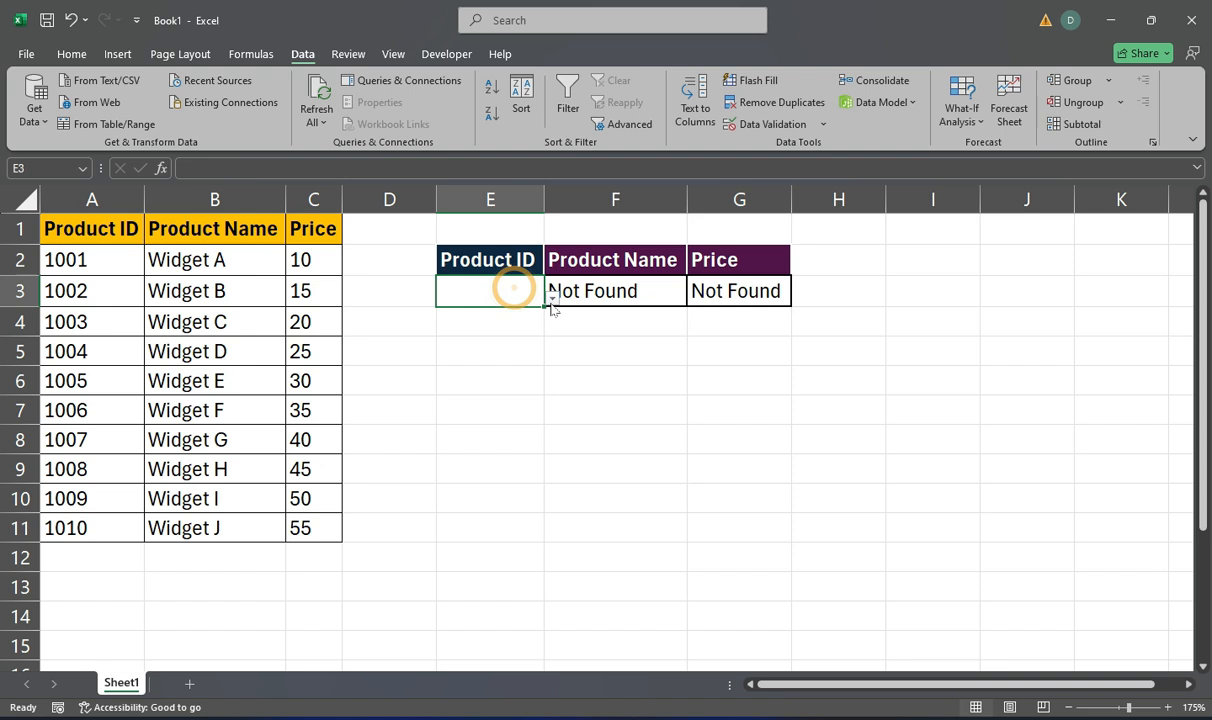
Choose product 1003 in E3 so F3 and G3 show Widget C and 20
type("1004")
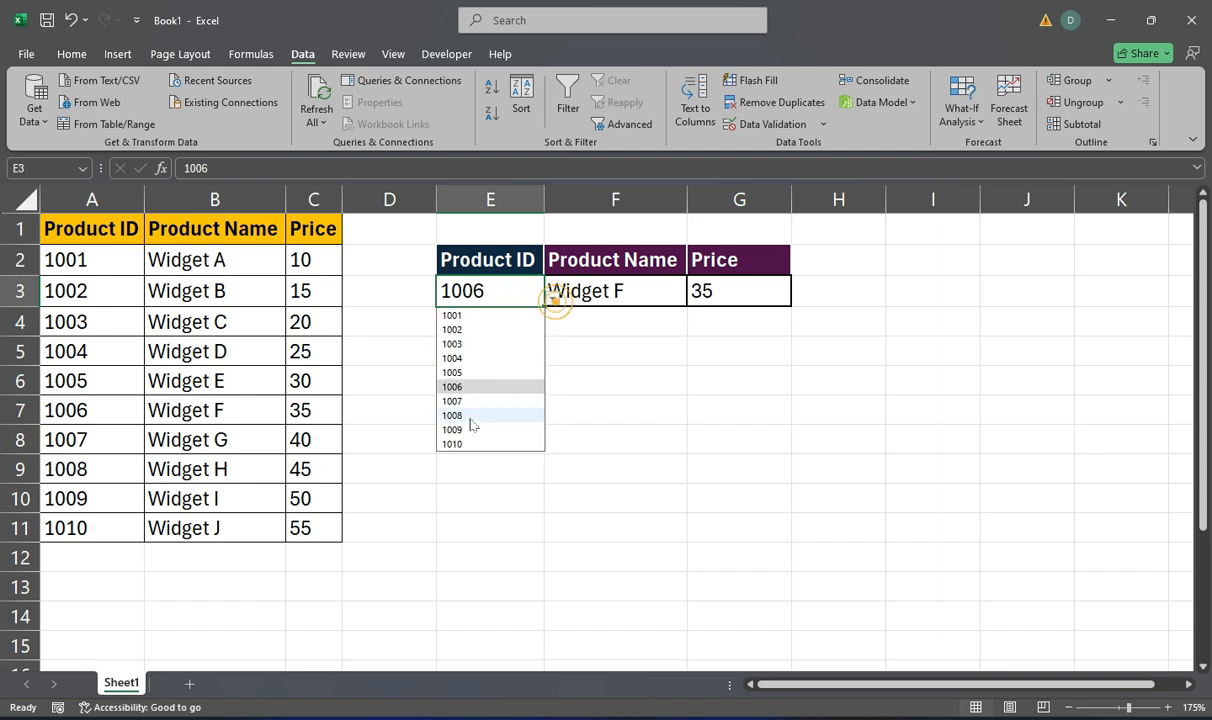
left_click(452, 428)
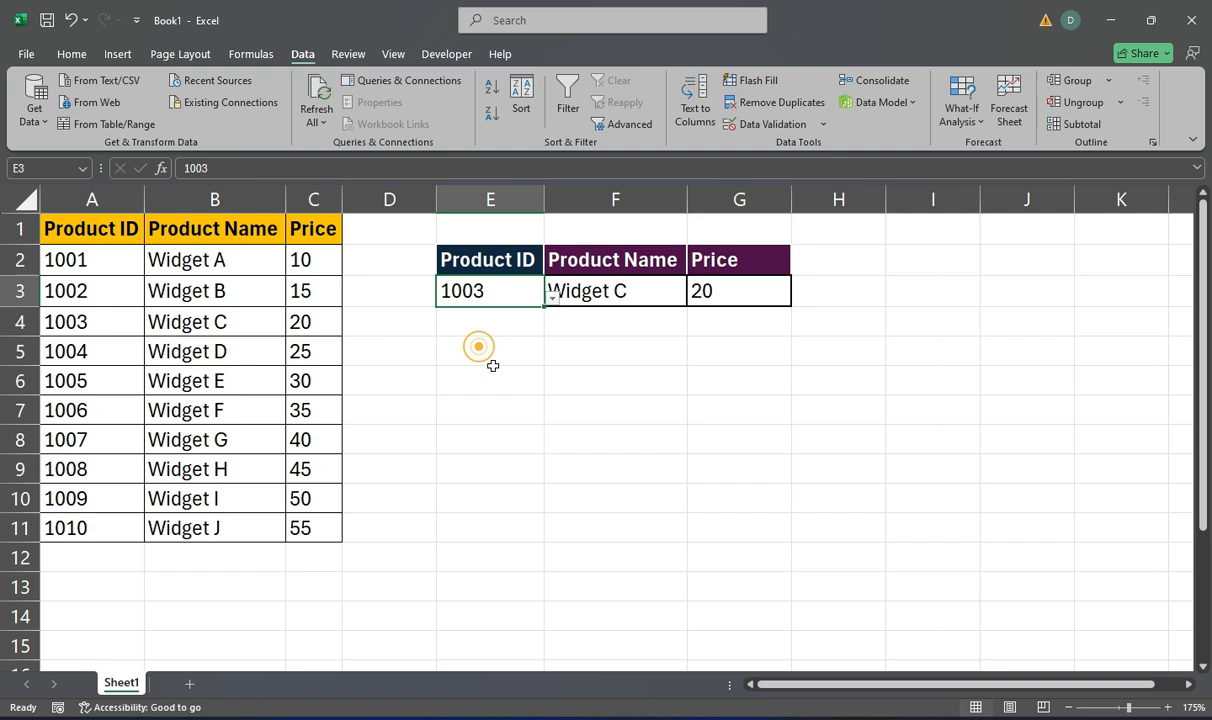
left_click(490, 380)
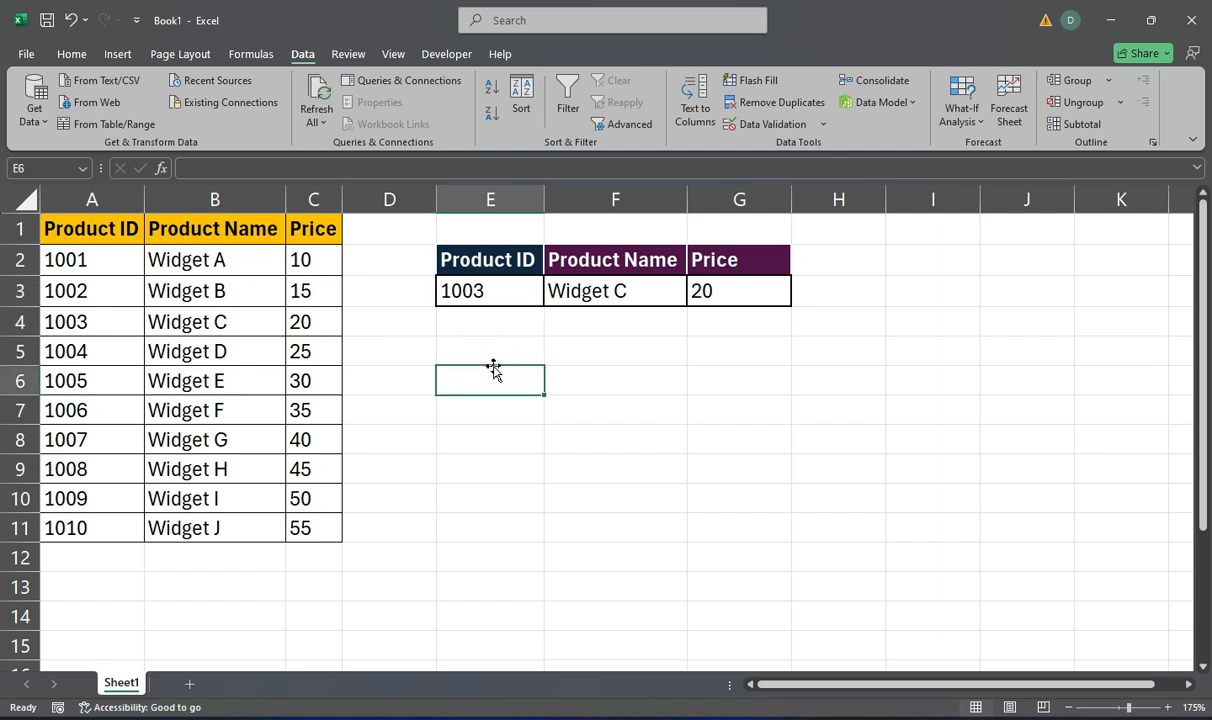